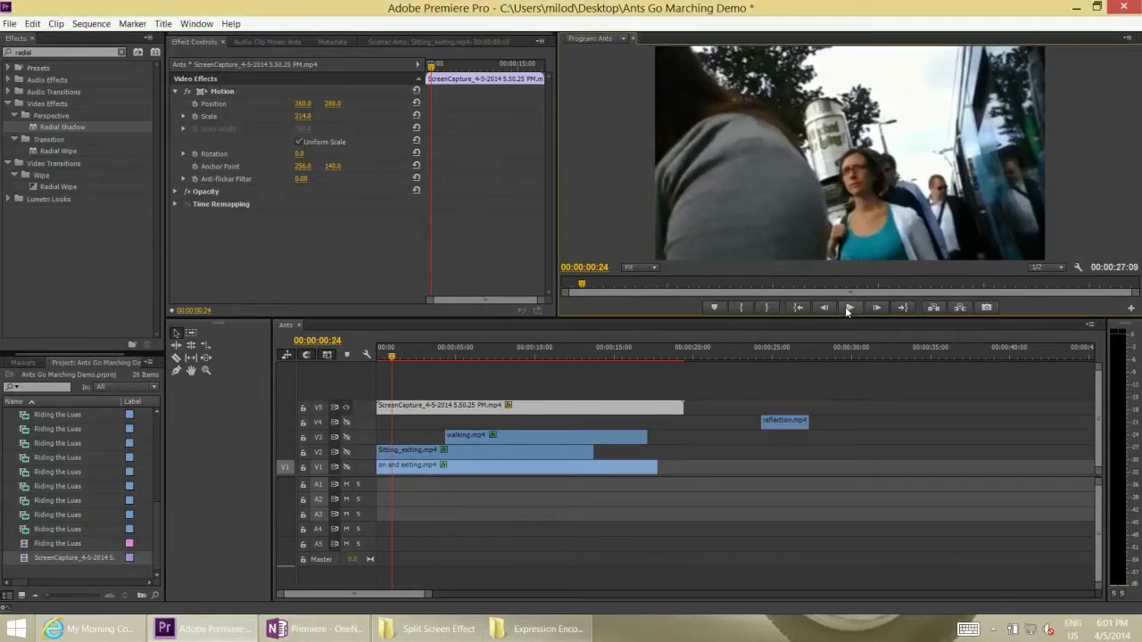
Step: Play the finished split-screen demo in the Program Monitor, then stop playback
left_click(848, 307)
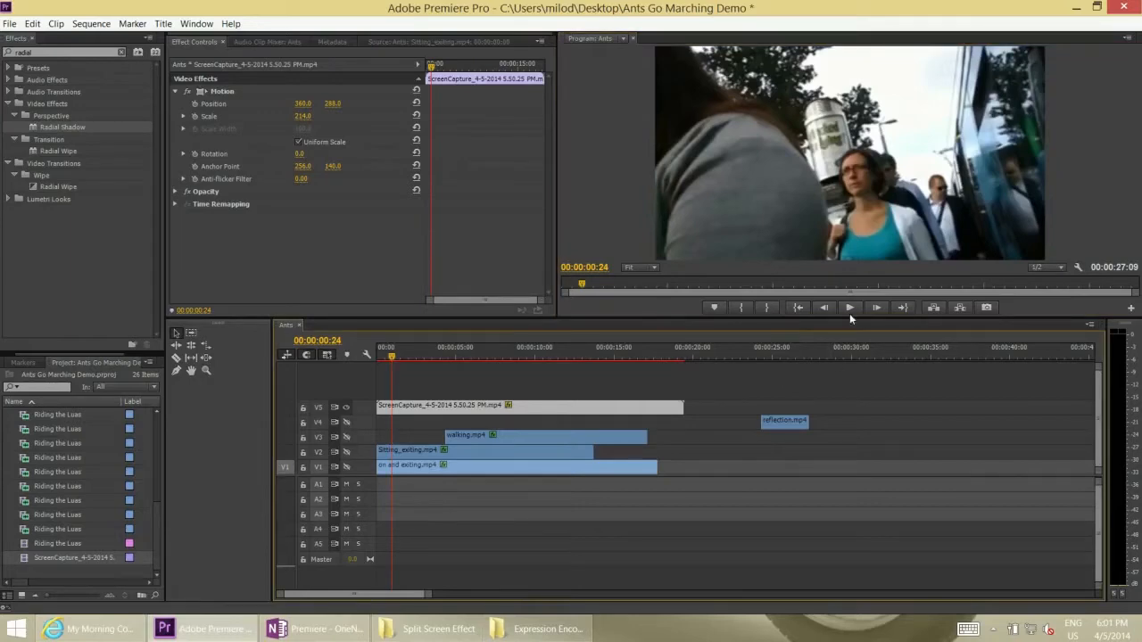
left_click(849, 307)
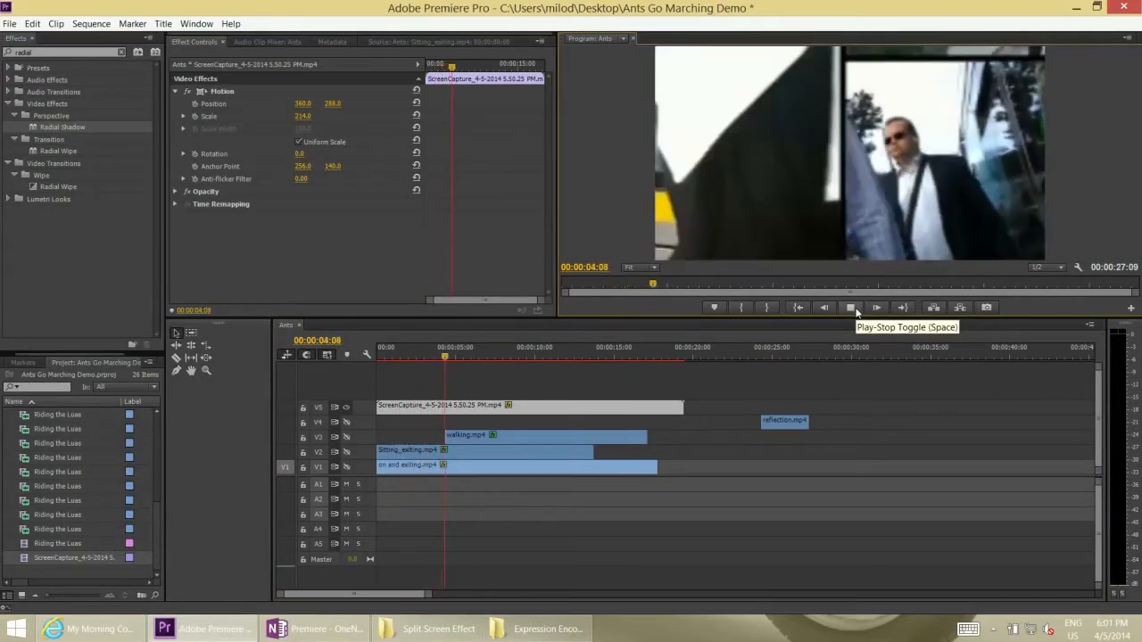
left_click(850, 307)
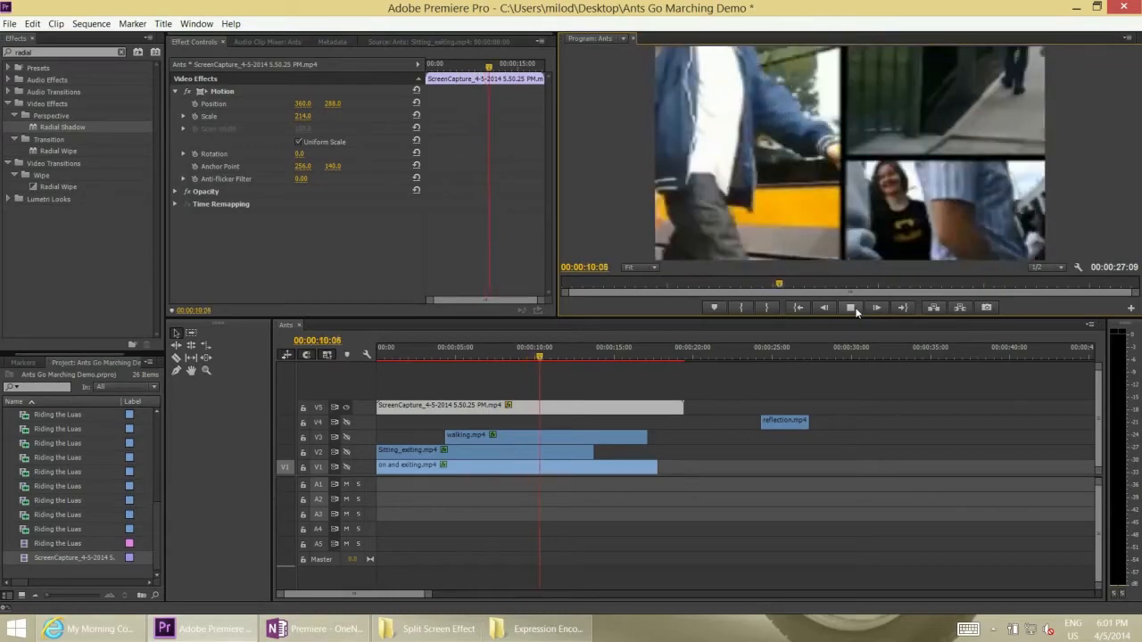
left_click(849, 308)
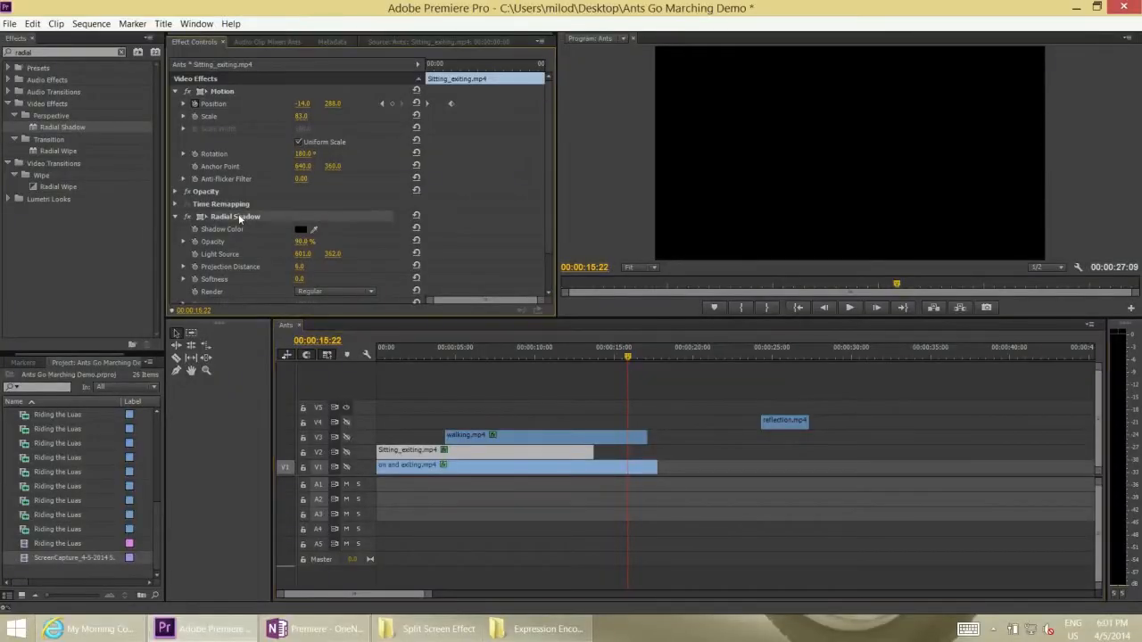
Step: Delete Radial Shadow from Sitting_exiting.mp4 and move the playhead back to 00:00
left_click(188, 216)
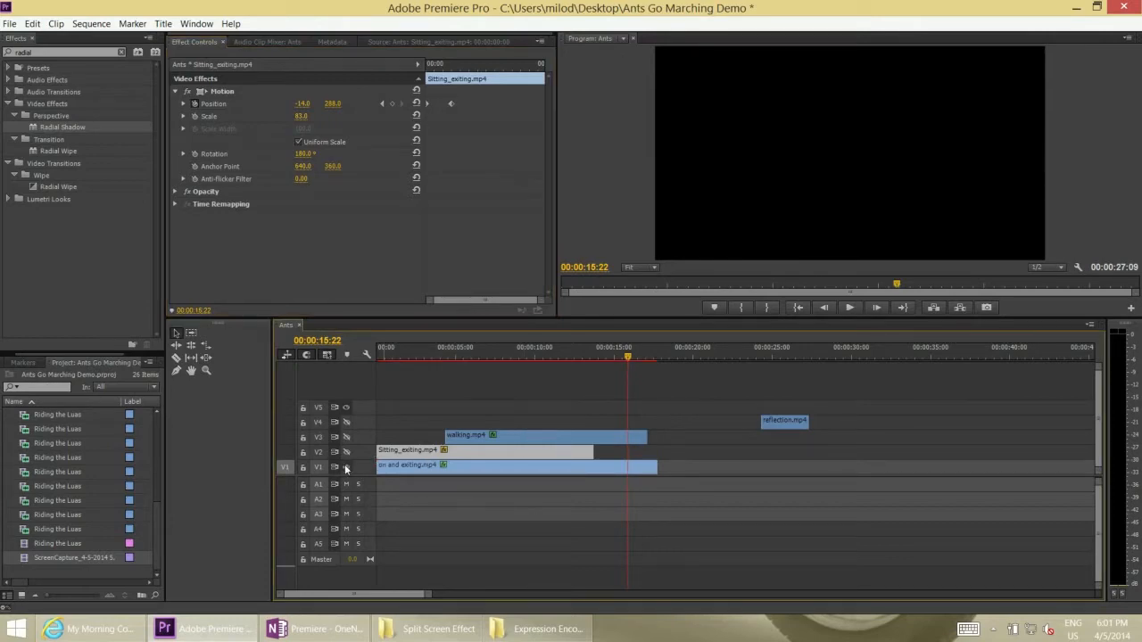
left_click(495, 359)
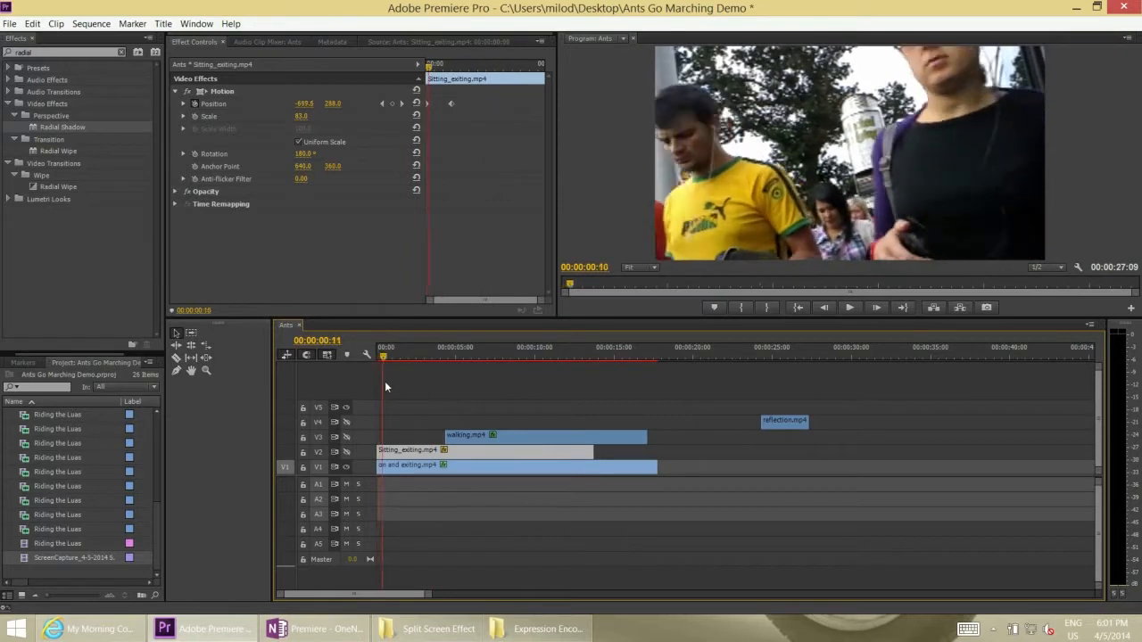
left_click(431, 357)
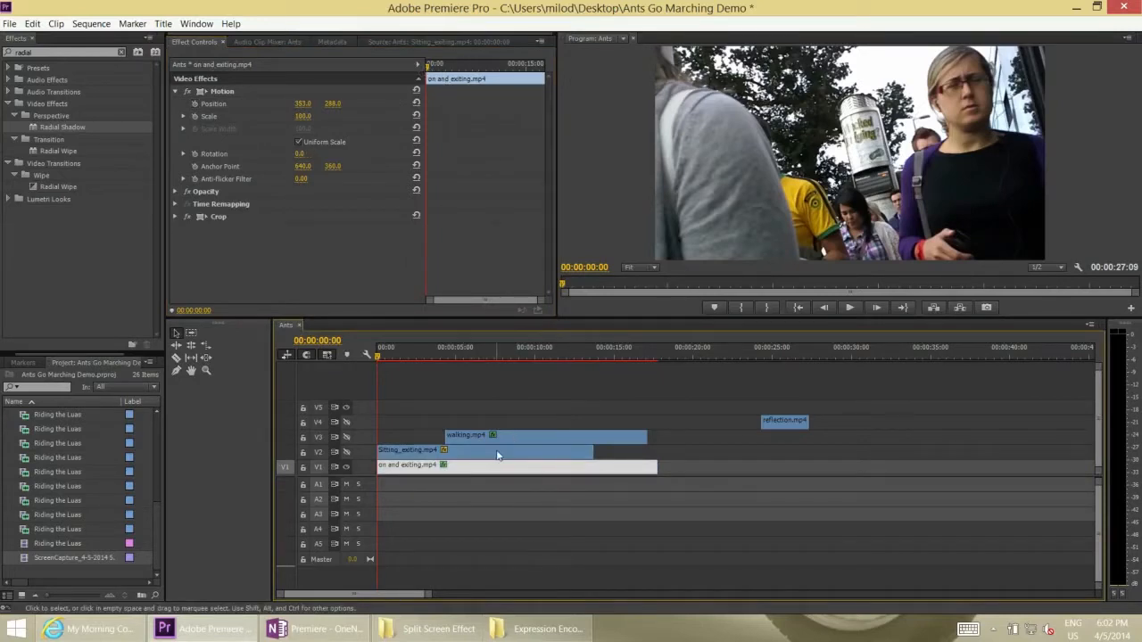
Step: Select Sitting_exiting.mp4 and set its Motion Position X to 351 and Scale to 66
left_click(481, 449)
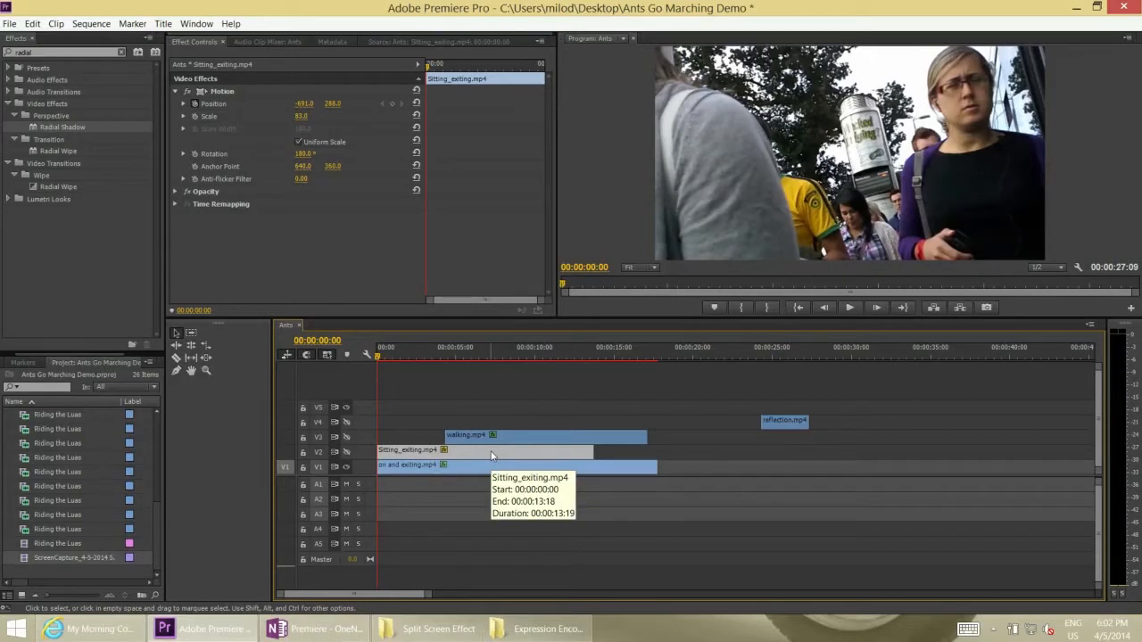
mouse_move(346, 453)
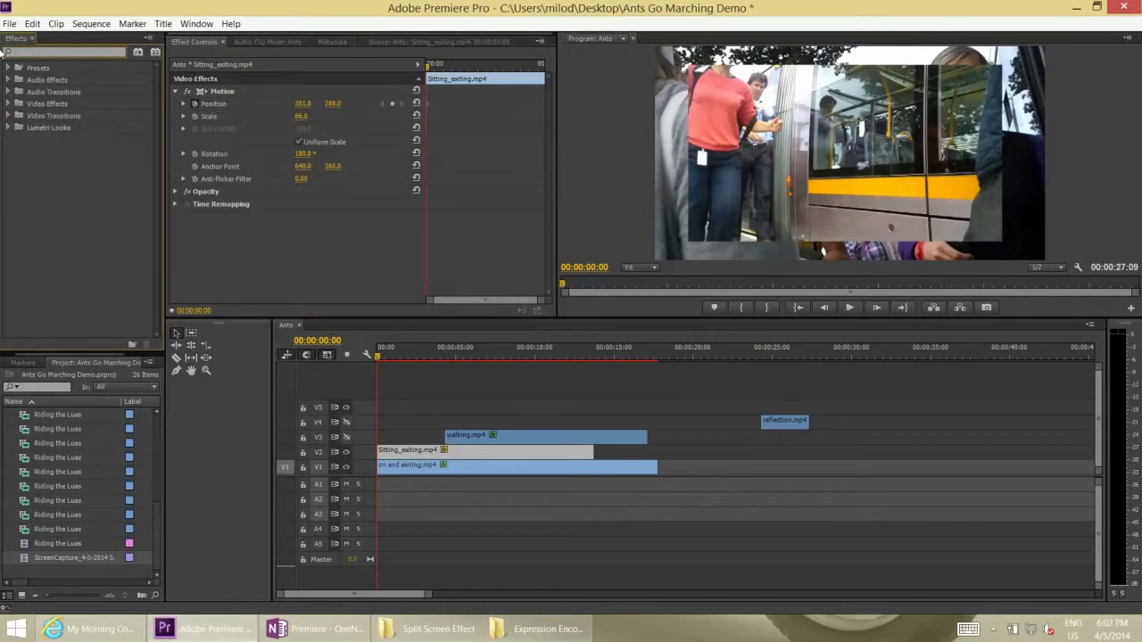
Step: Search 'radial', apply Radial Shadow to Sitting_exiting.mp4 and set its opacity to 100
type("radial")
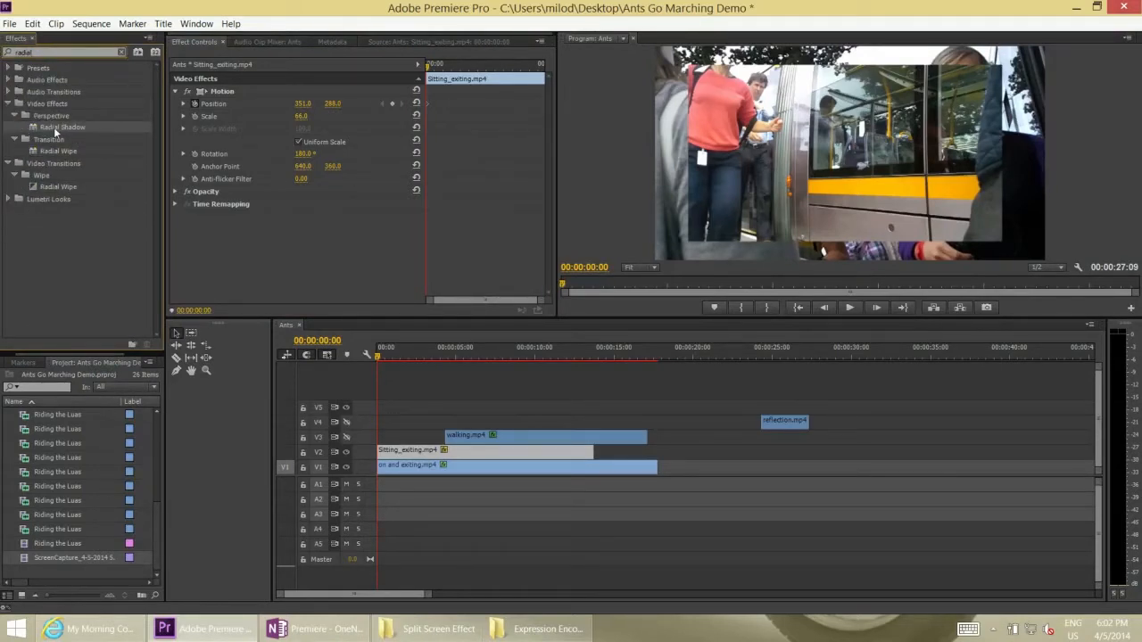
left_click(175, 216)
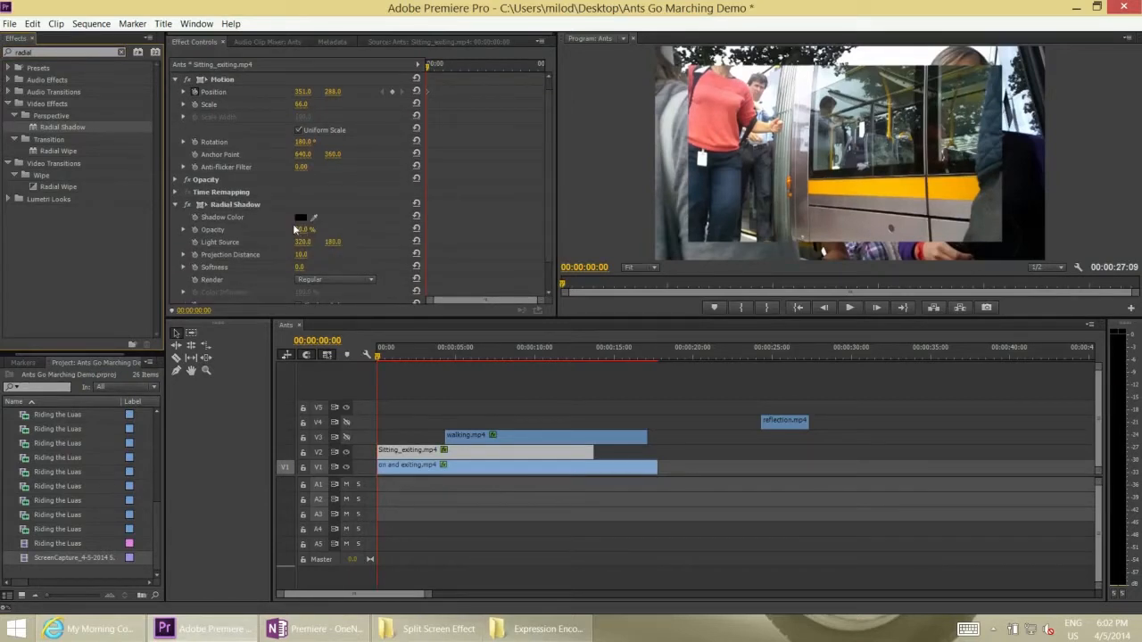
mouse_move(299, 227)
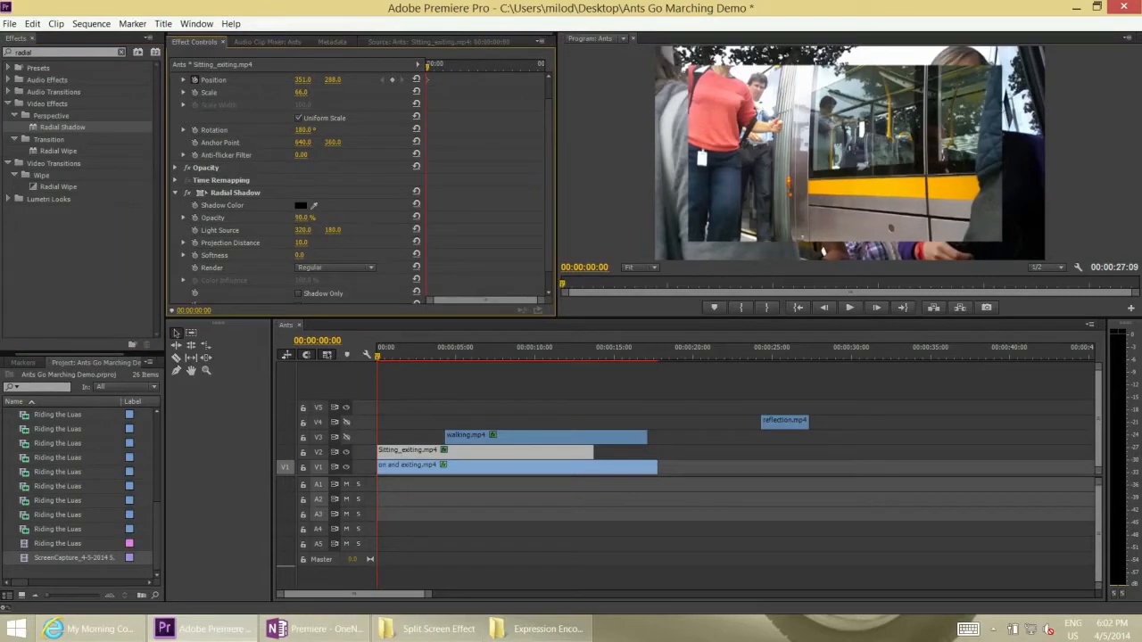
double_click(307, 218)
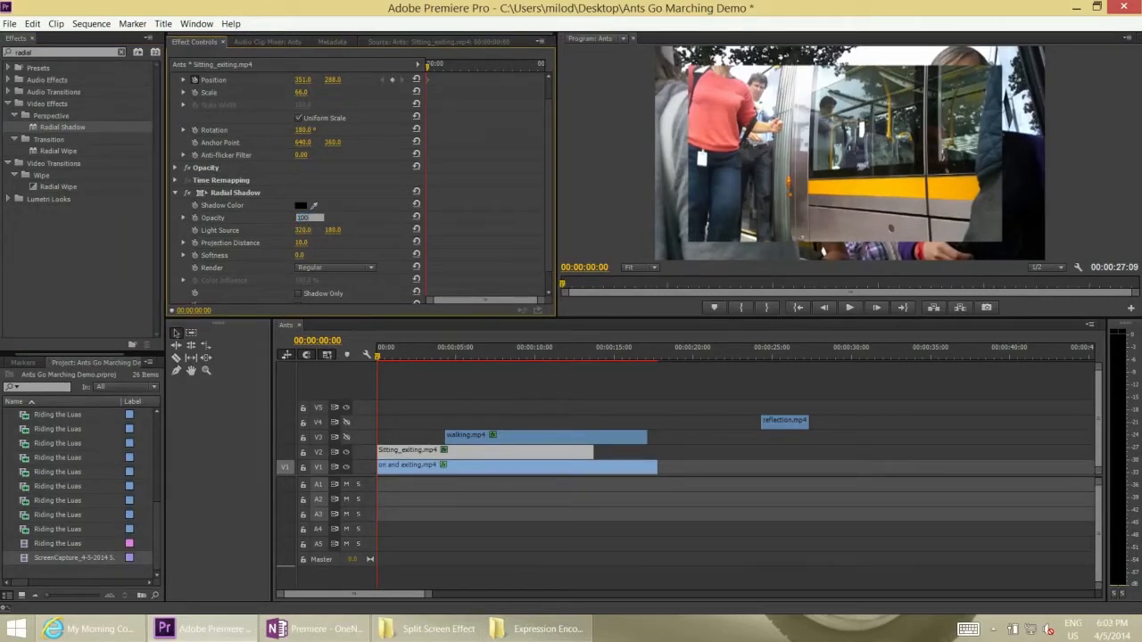
double_click(303, 218)
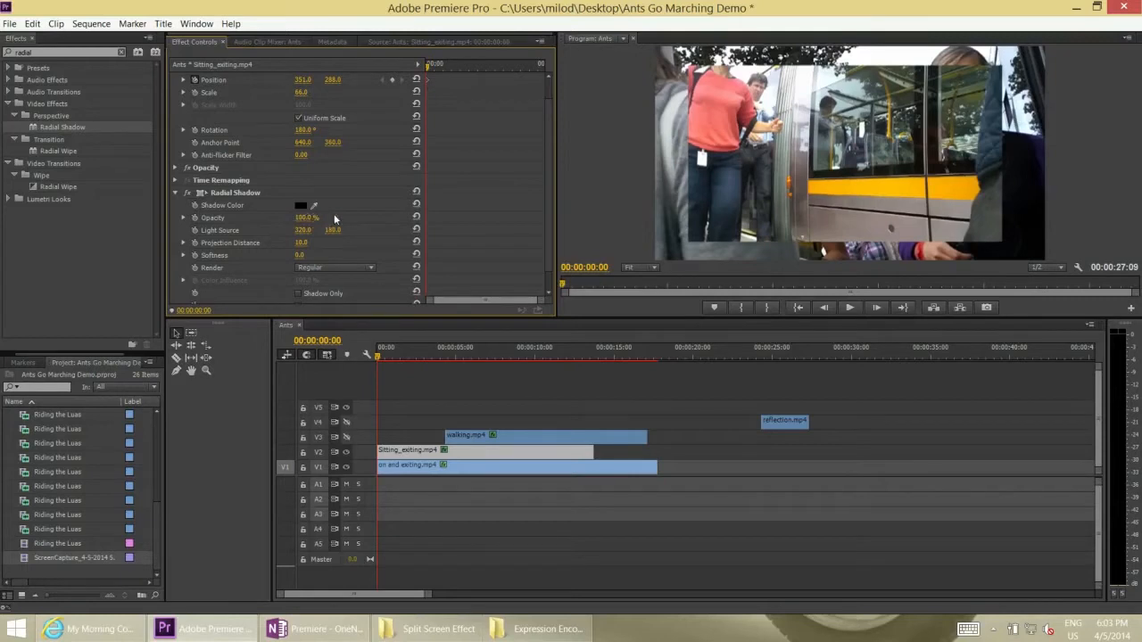
Step: Enable Resize Layer in the Radial Shadow settings so the border shows
scroll("down", 3)
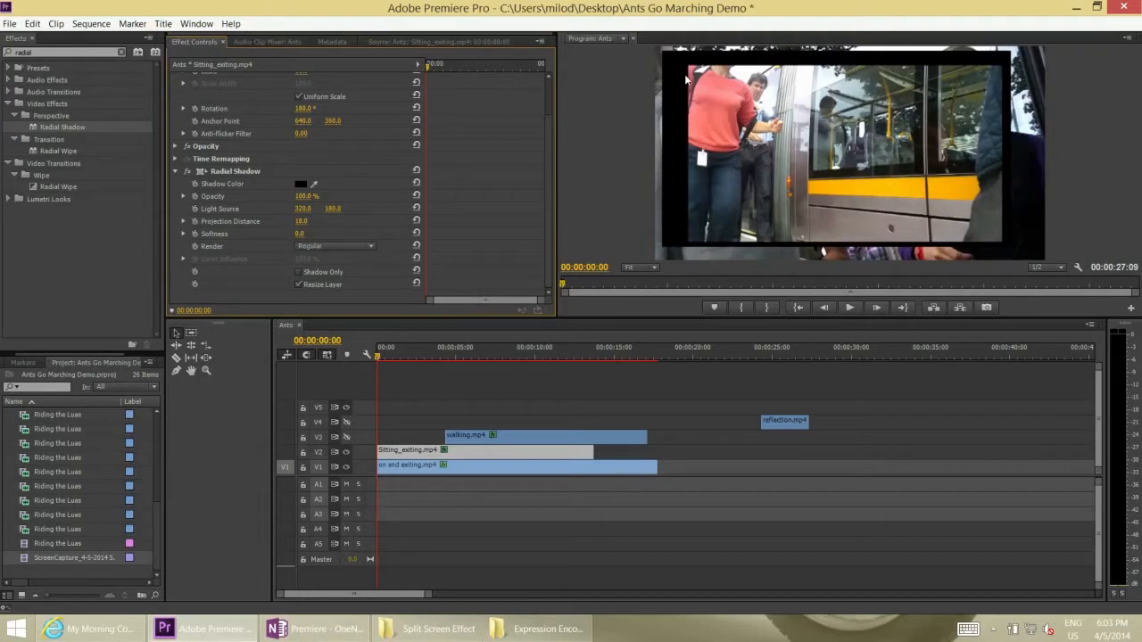
mouse_move(294, 203)
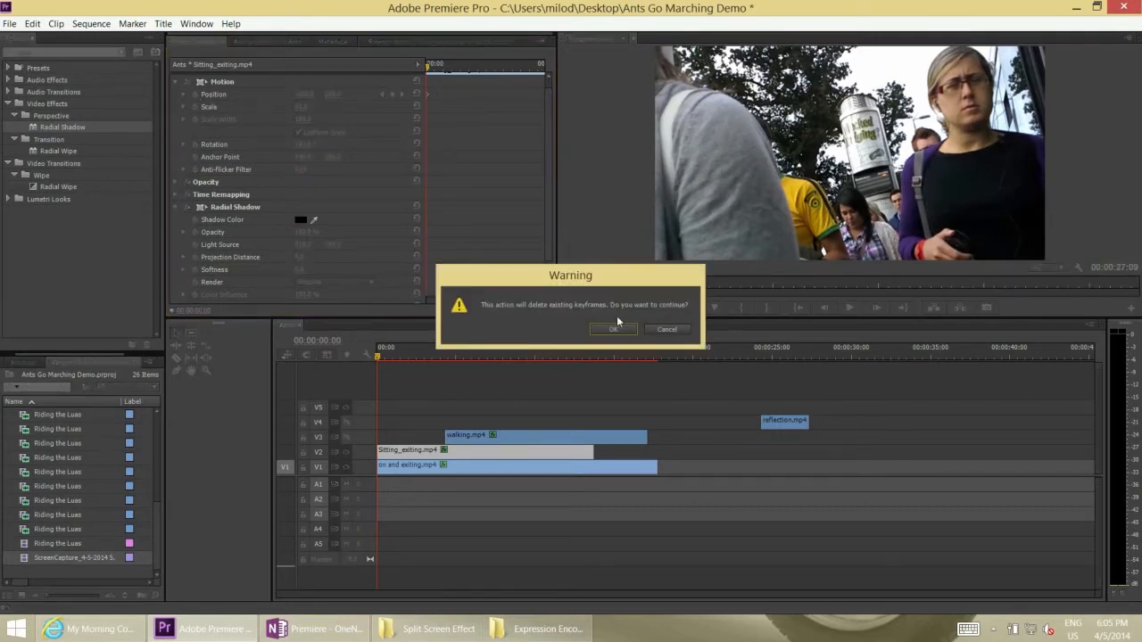
Step: Confirm deleting existing keyframes, then preview the shadow-bordered clip sliding in and stop
left_click(613, 329)
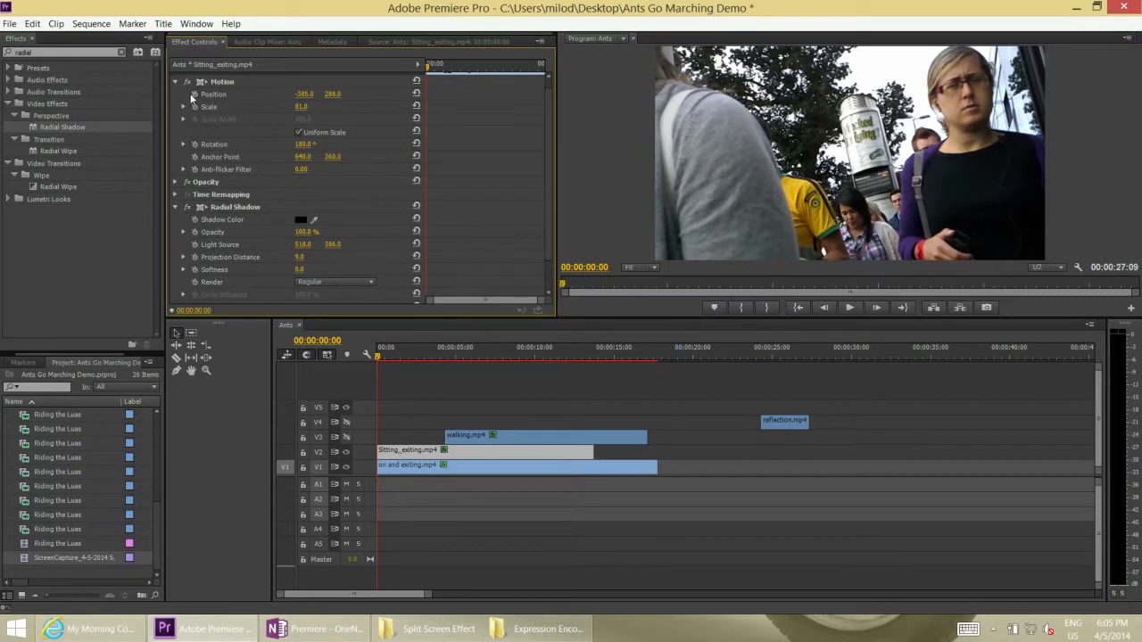
mouse_move(194, 94)
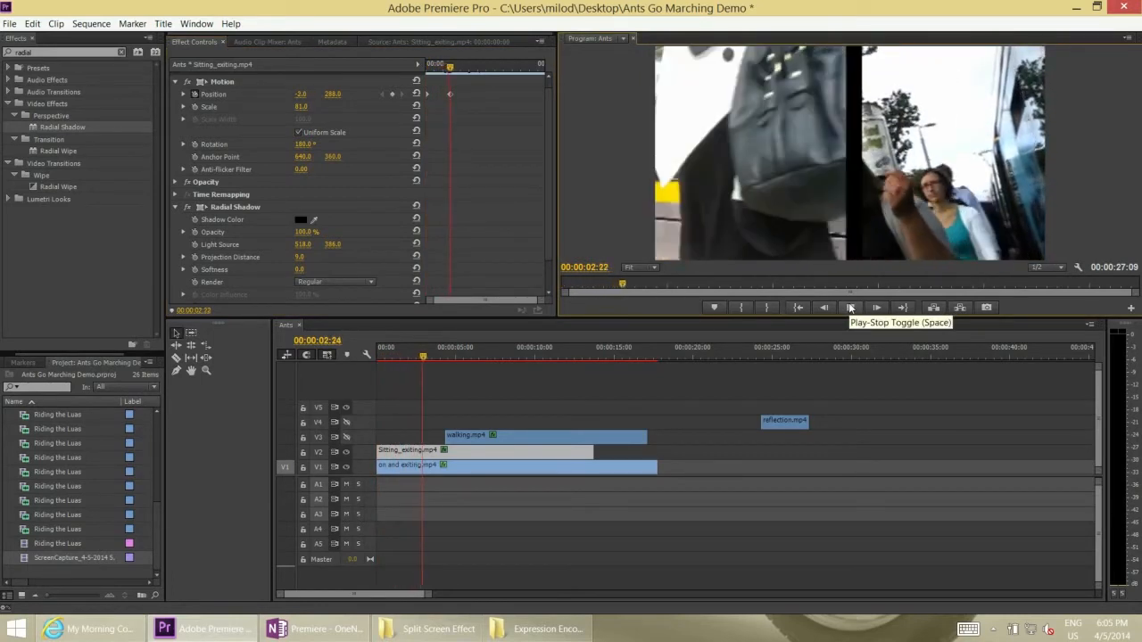
left_click(849, 306)
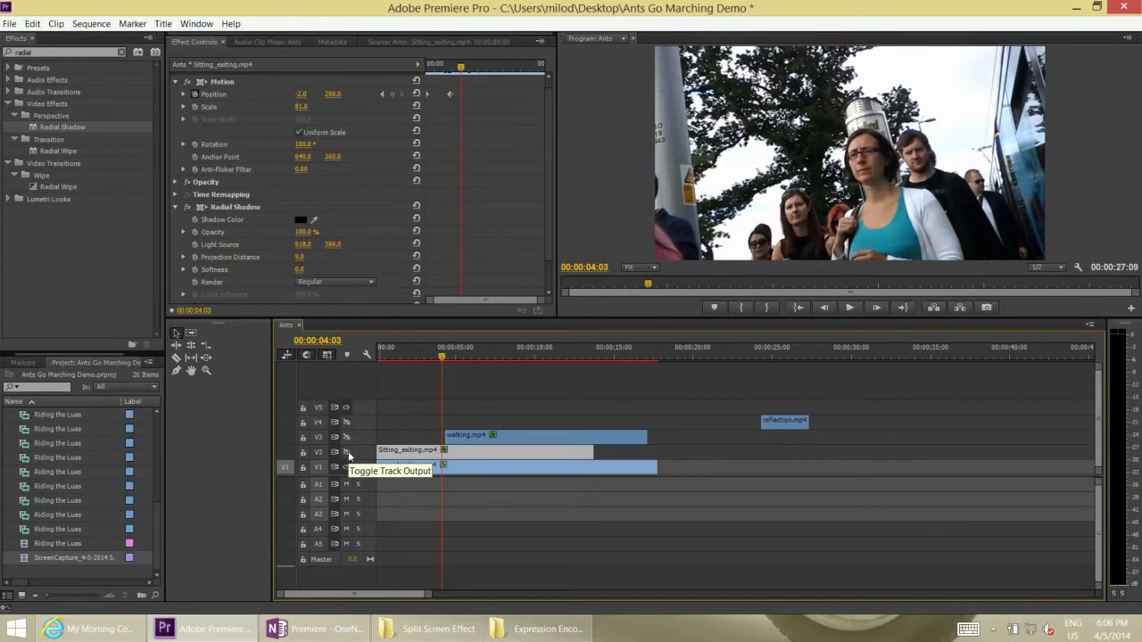
mouse_move(457, 407)
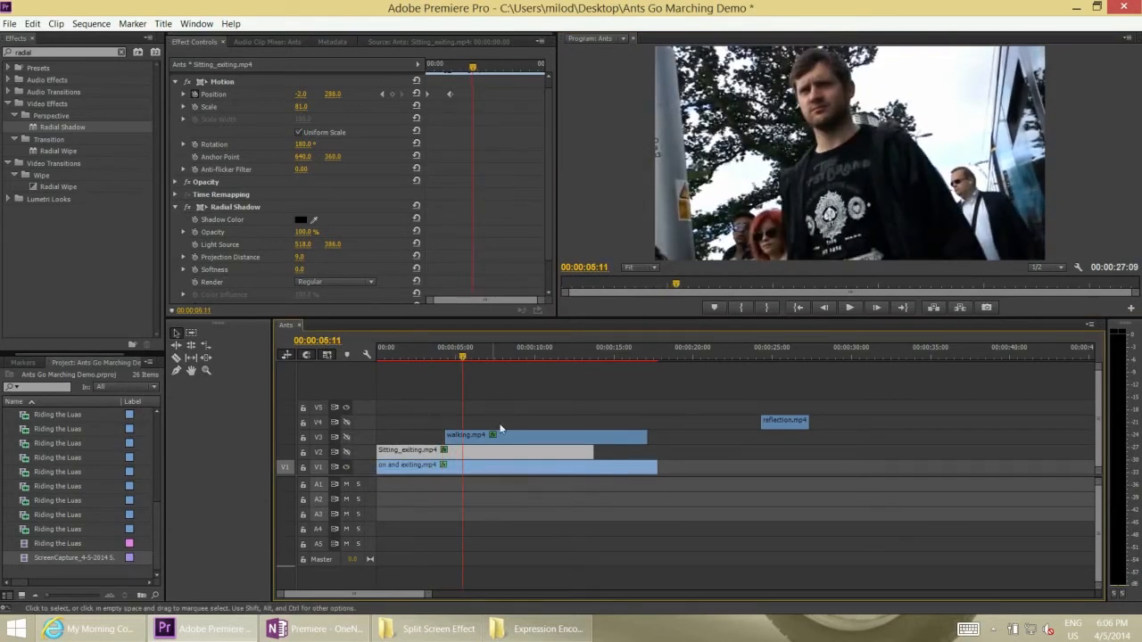
Step: Select walking.mp4 and dismiss the keyframe deletion warning
left_click(544, 434)
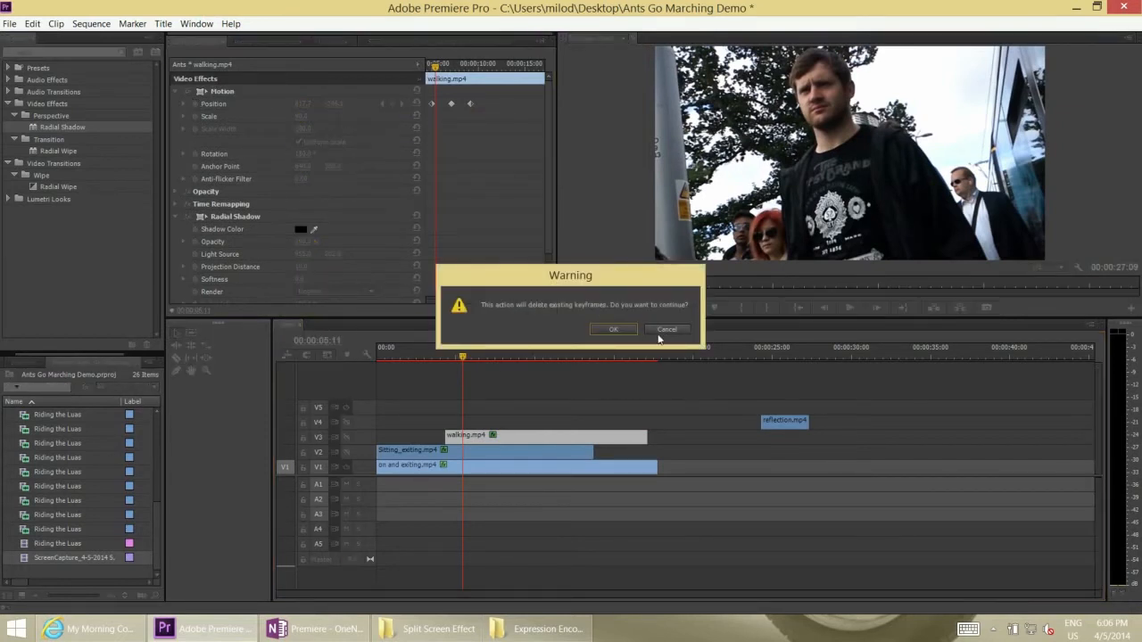
left_click(612, 328)
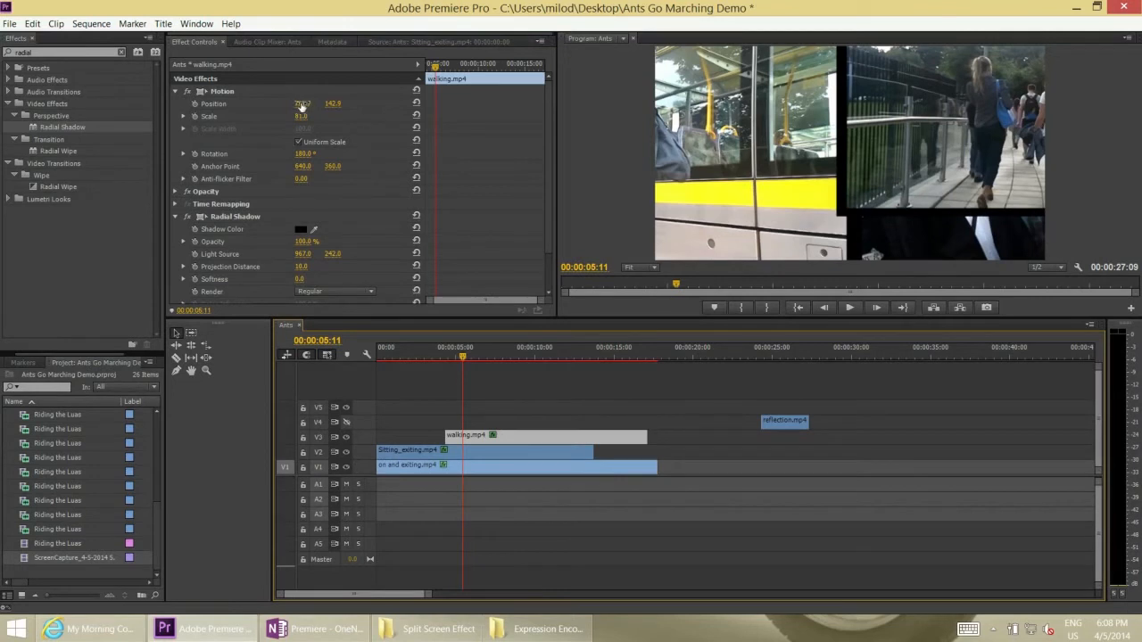
Step: Scrub walking.mp4's Position off-screen above and turn on the Position stopwatch
left_click_drag(301, 104, 321, 103)
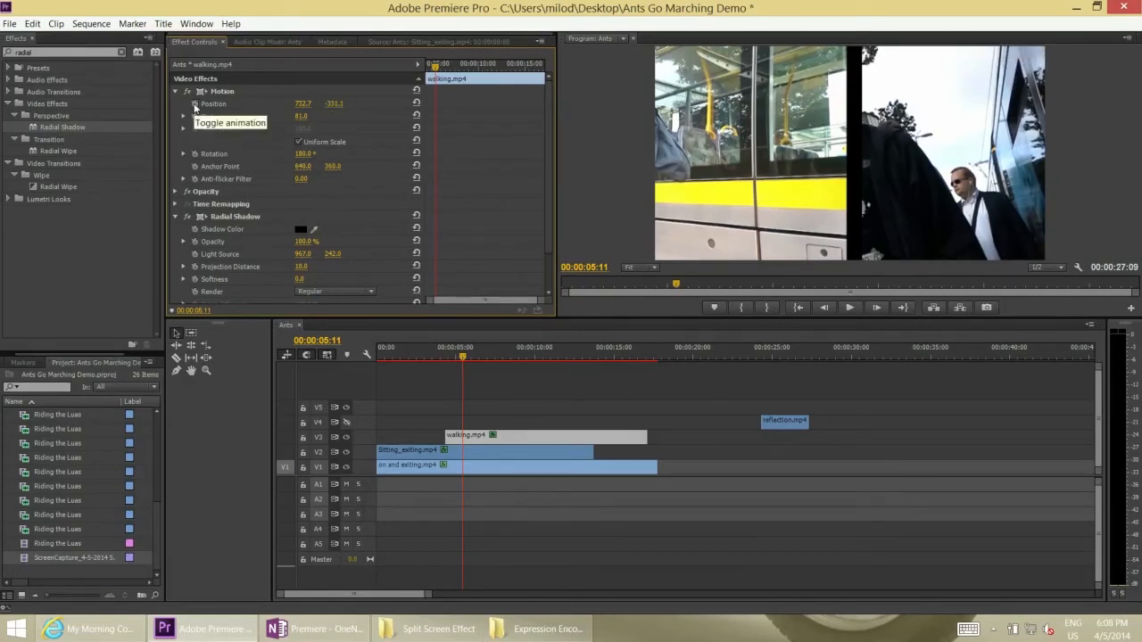
left_click(194, 103)
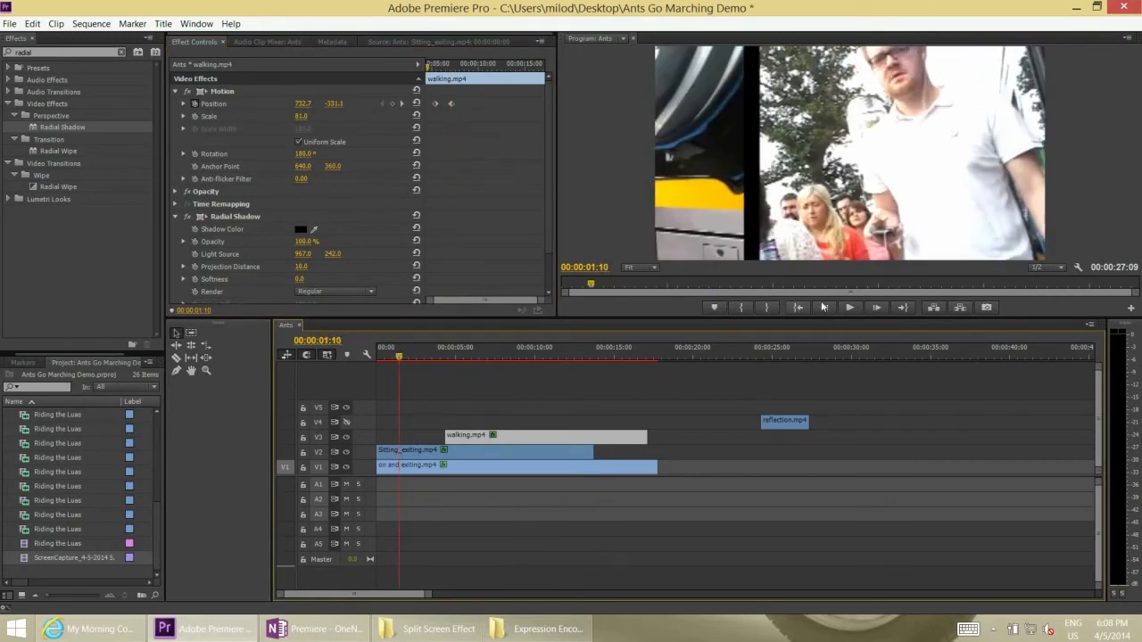
Step: Preview walking.mp4, stopping and resuming playback to place entry, hold and exit keyframes
left_click(849, 307)
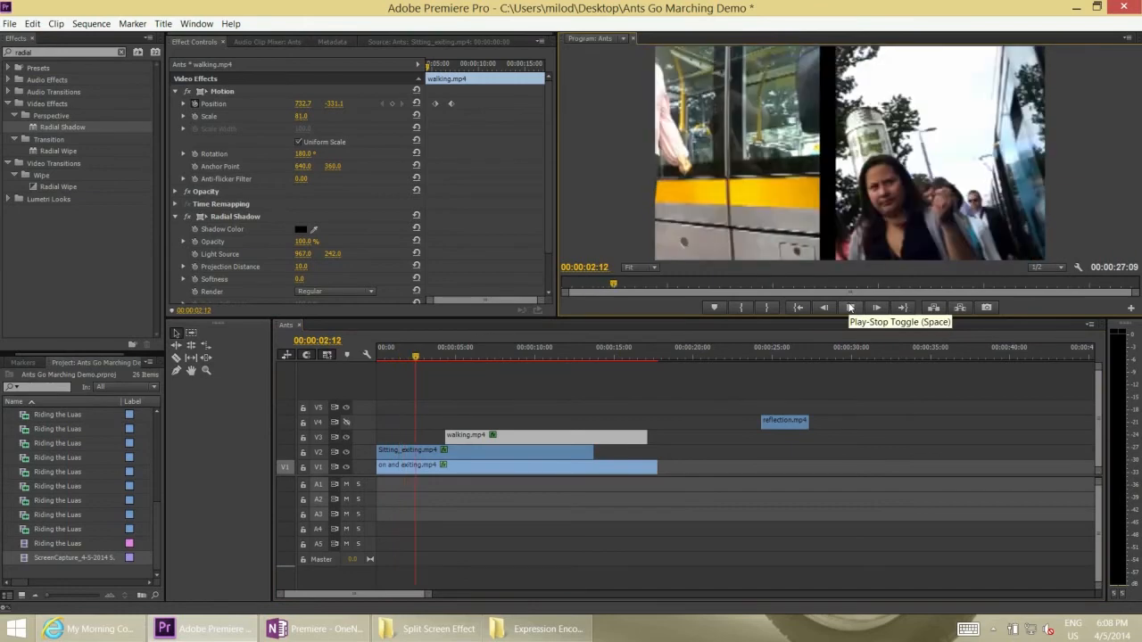
left_click(849, 306)
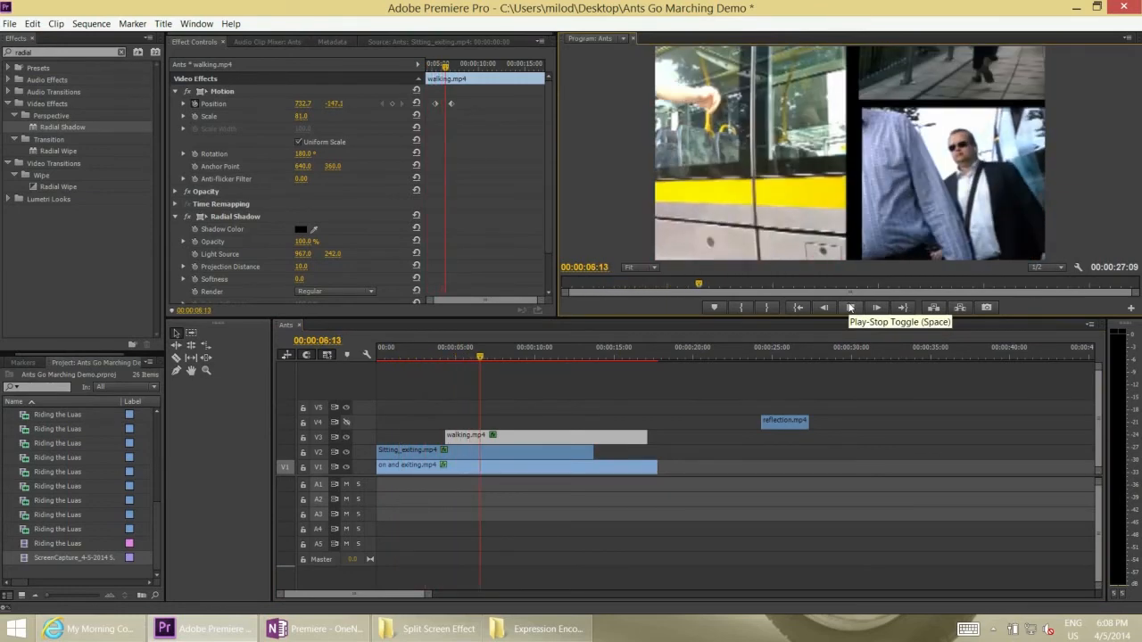
left_click(849, 307)
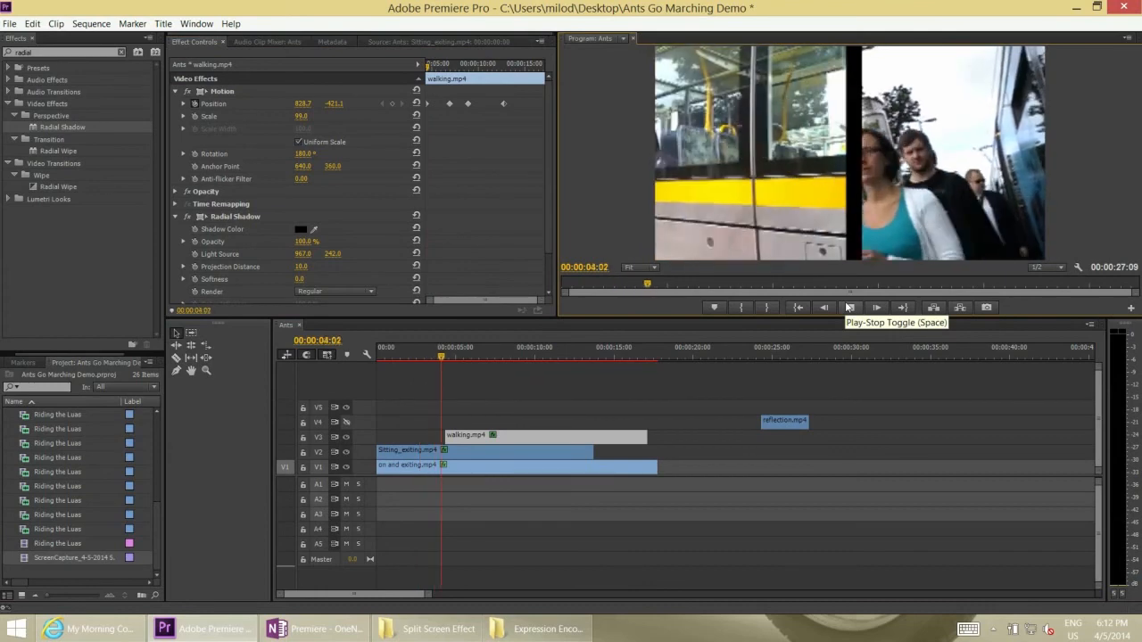
Step: Preview to the end of walking.mp4, then drag reflection.mp4 onto its track right after it
left_click(876, 307)
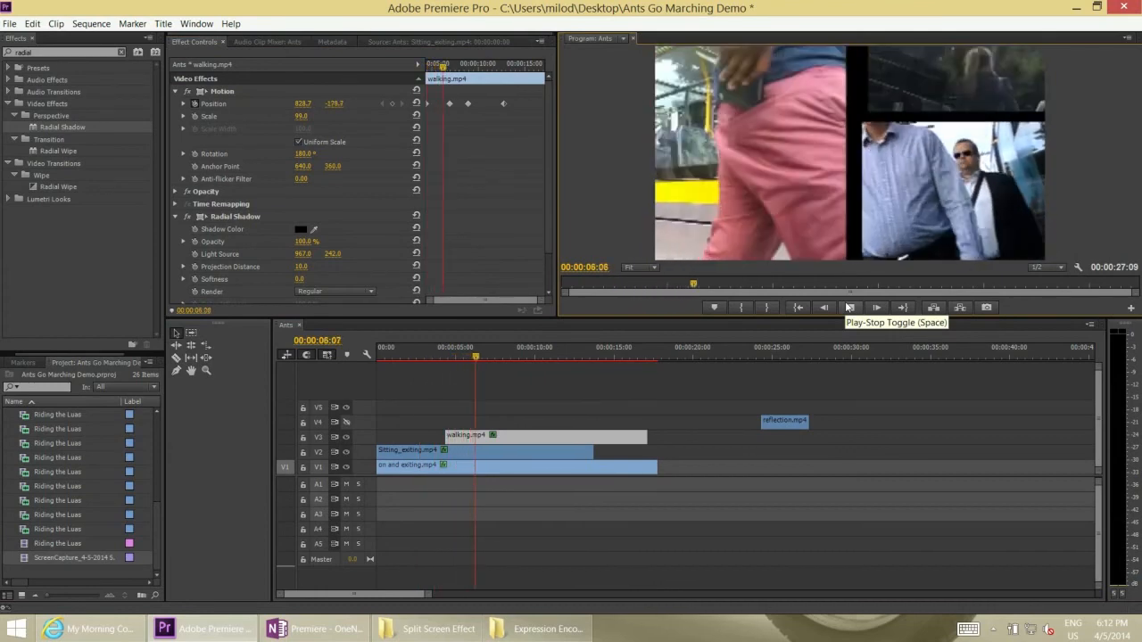
left_click(849, 307)
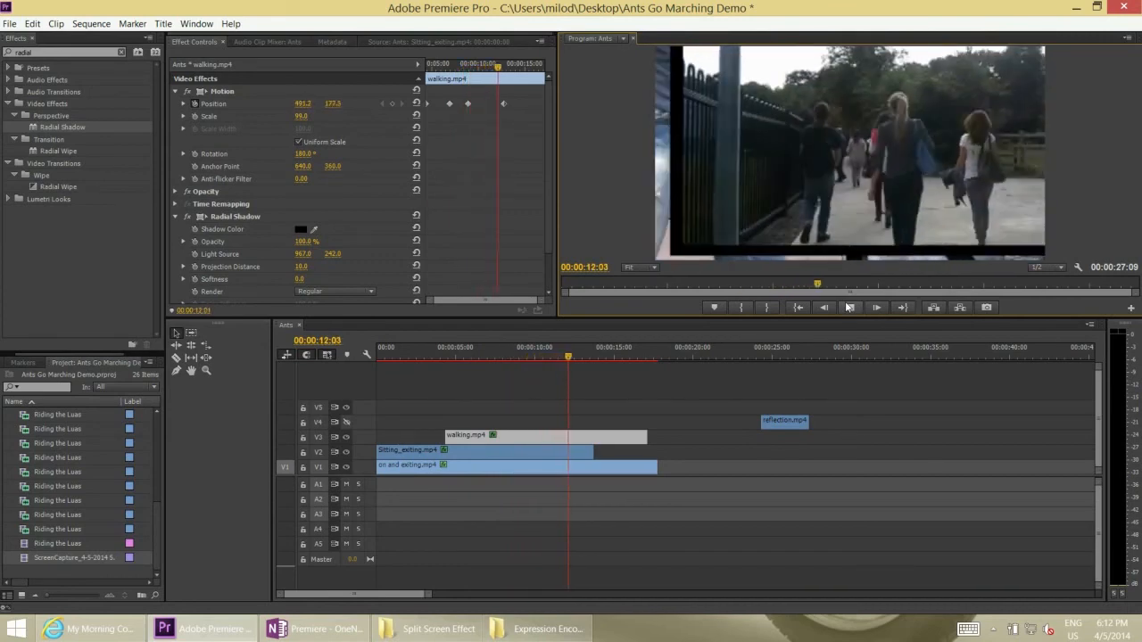
left_click(849, 307)
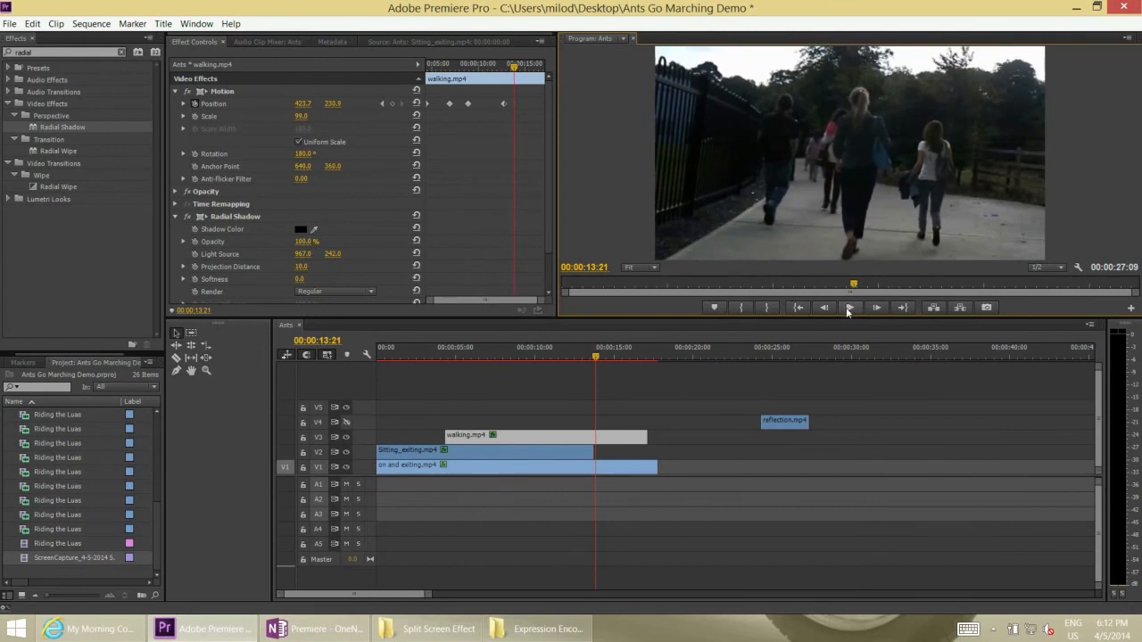
left_click_drag(783, 420, 683, 437)
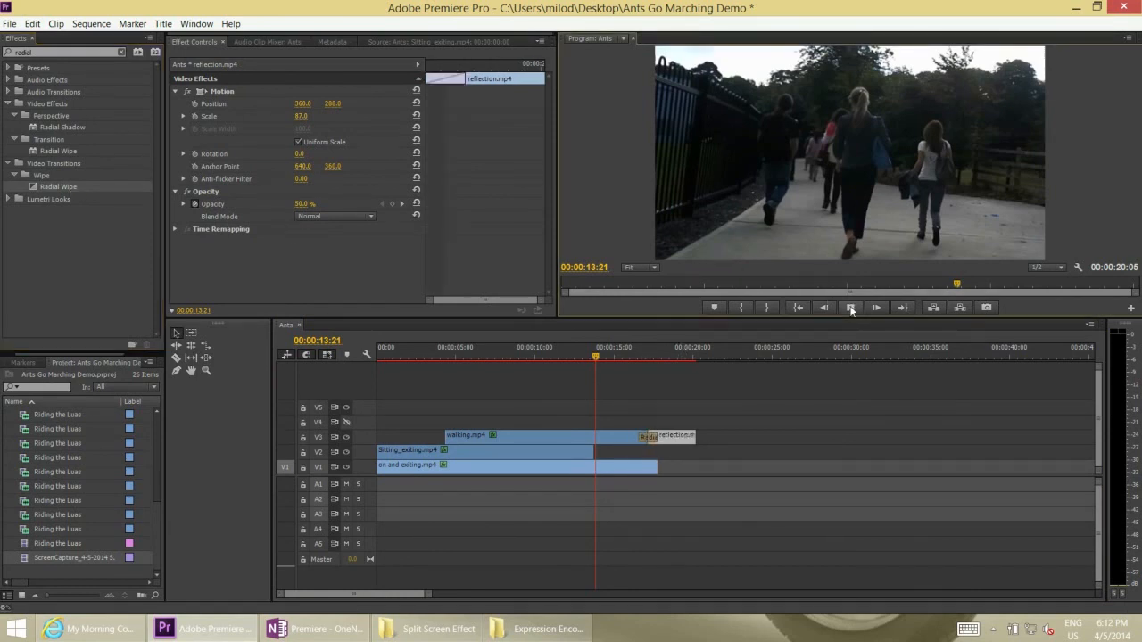
Step: Preview the radial wipe into reflection.mp4, then replay the sequence from the beginning
left_click(850, 307)
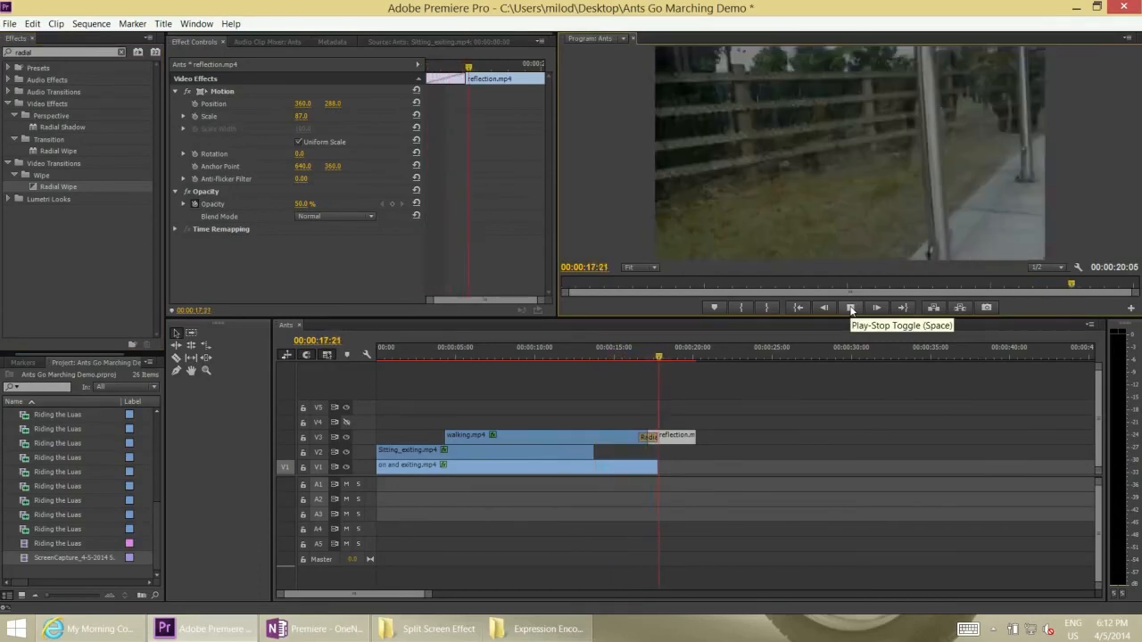
left_click(848, 307)
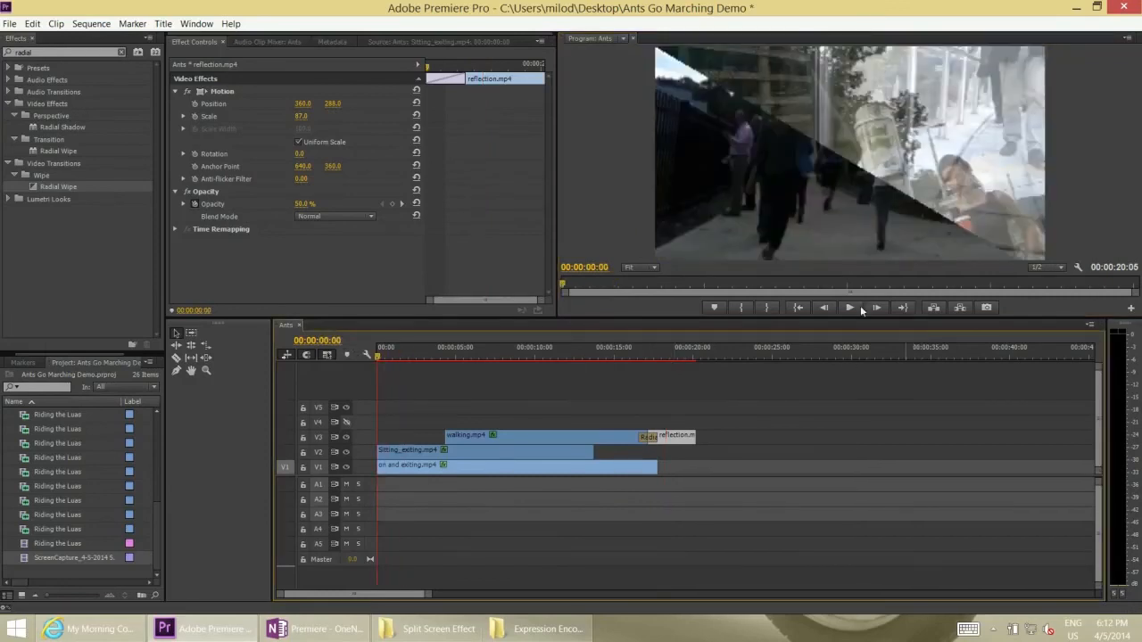
left_click(849, 307)
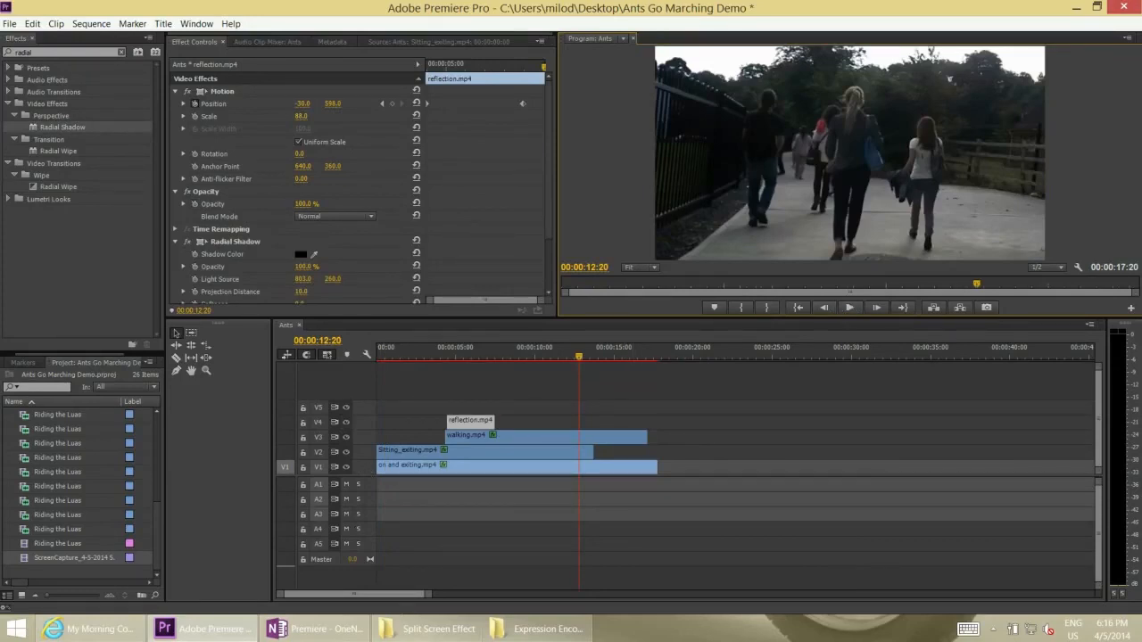
mouse_move(317, 628)
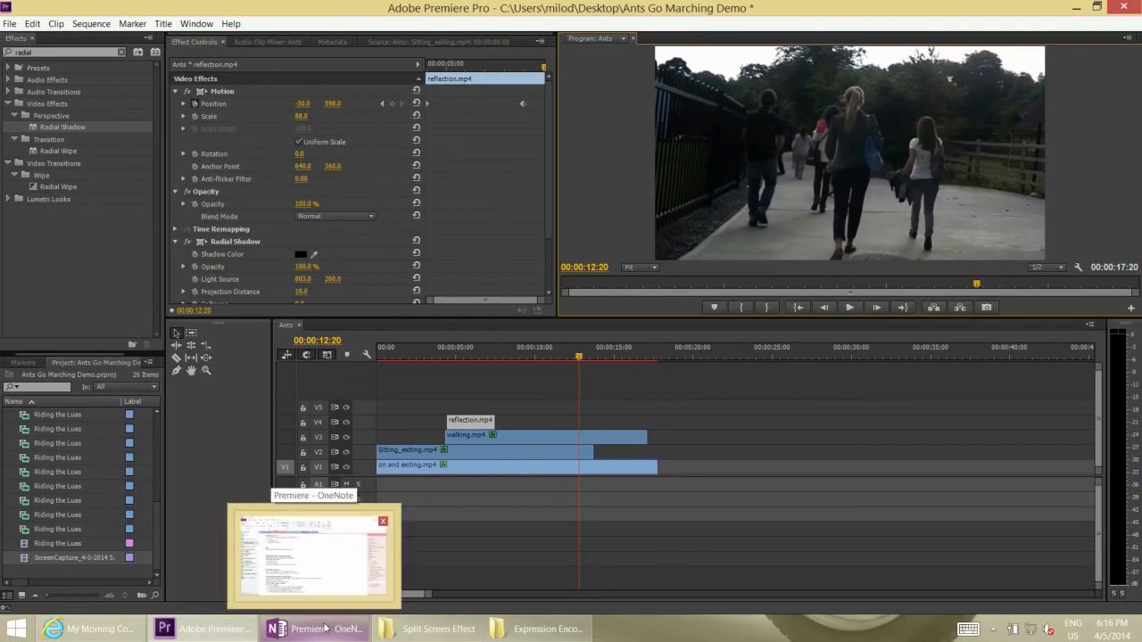